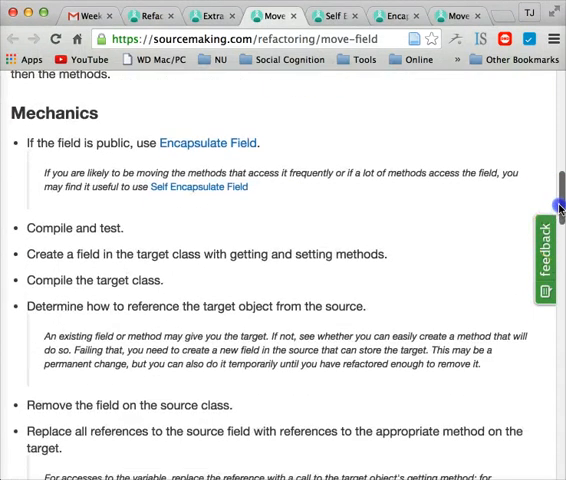
- Search the Game source for 'current' and then 'roomHistory' to highlight their occurrences
{"action": "scroll", "scroll_direction": "down", "scroll_amount": 3}
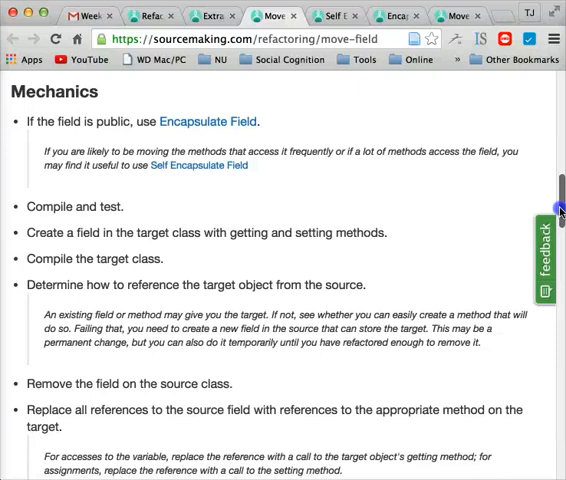
{"action": "scroll", "scroll_direction": "down", "scroll_amount": 3}
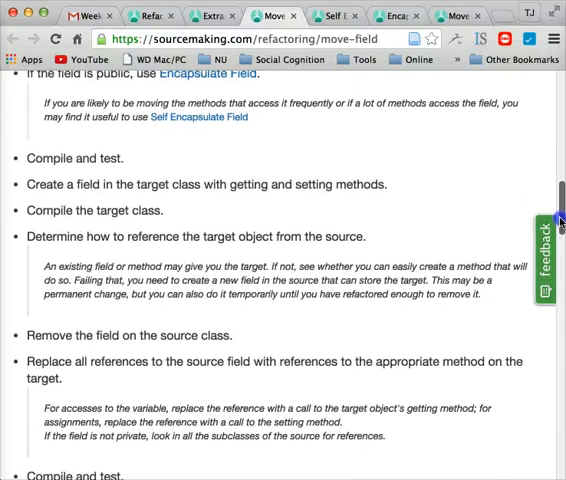
{"action": "scroll", "scroll_direction": "down", "scroll_amount": 3}
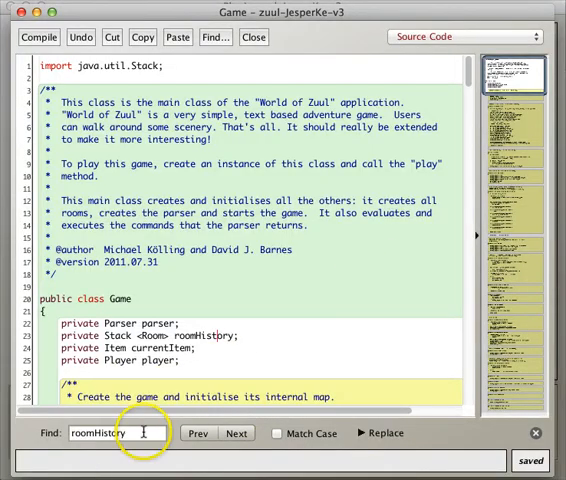
{"action": "type", "text": "curre"}
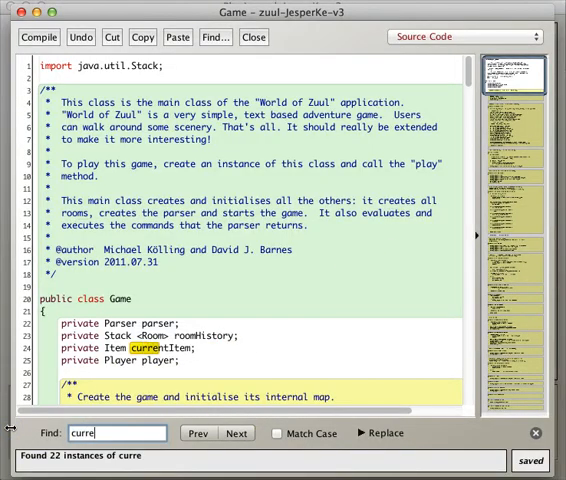
{"action": "type", "text": "nt"}
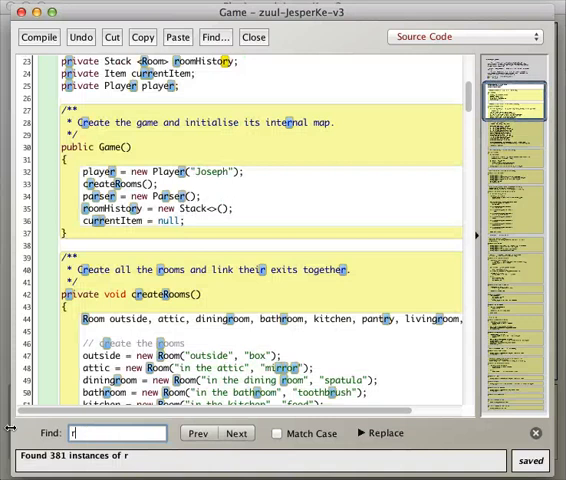
{"action": "type", "text": "oomHisto"}
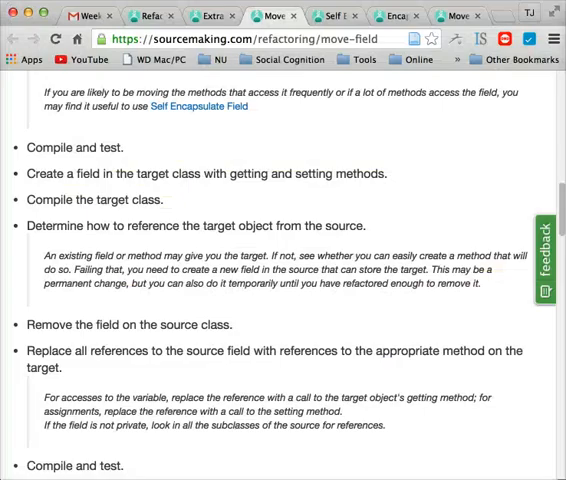
{"action": "mouse_move", "coordinate": [104, 170]}
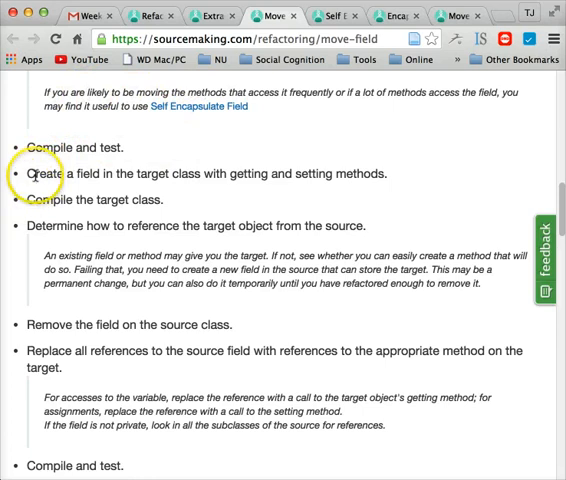
{"action": "mouse_move", "coordinate": [378, 188]}
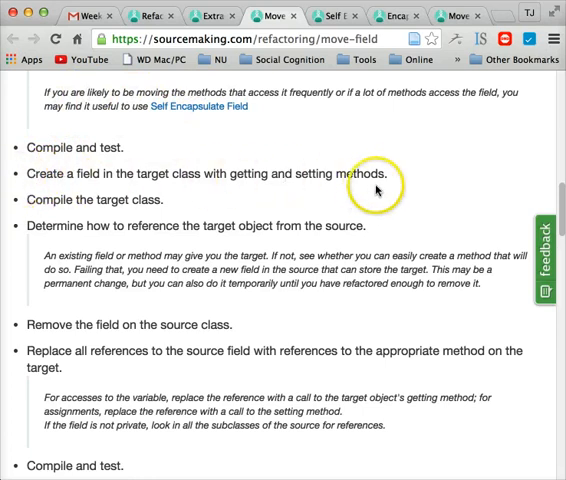
{"action": "mouse_move", "coordinate": [376, 190]}
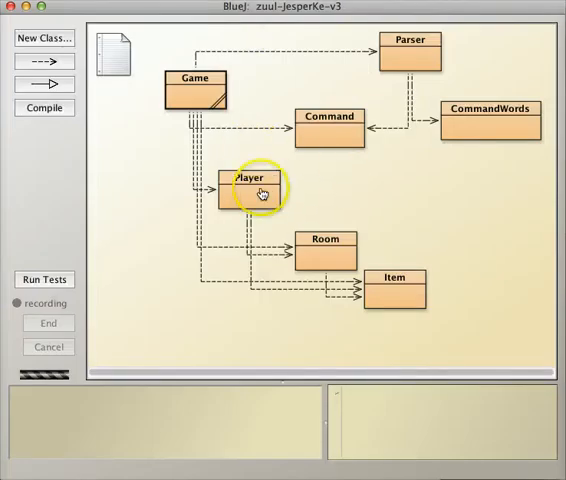
- Open the Player class source and place the cursor at its field declarations
{"action": "double_click", "coordinate": [252, 188]}
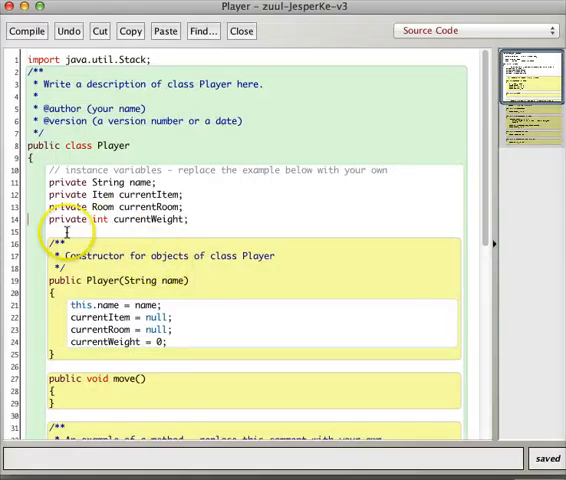
{"action": "left_click", "coordinate": [164, 32]}
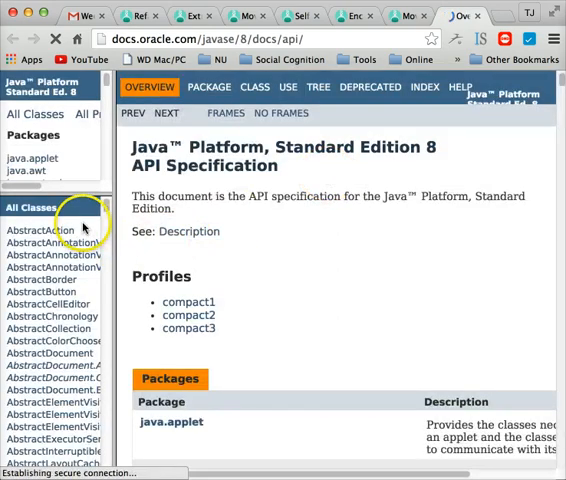
- Find 'Stack' in the All Classes list and show the Class Stack<E> documentation
{"action": "type", "text": "extract"}
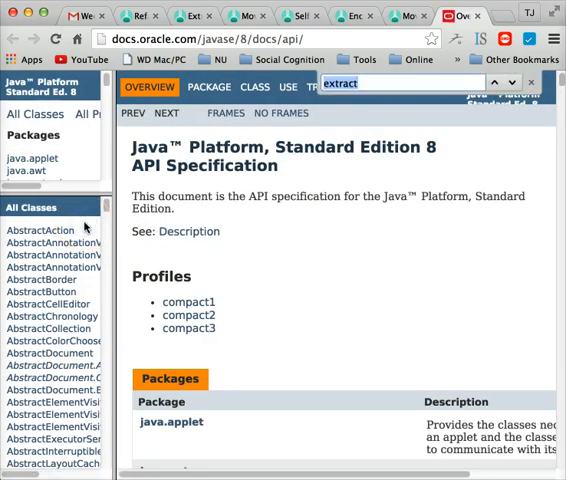
{"action": "type", "text": "Stack"}
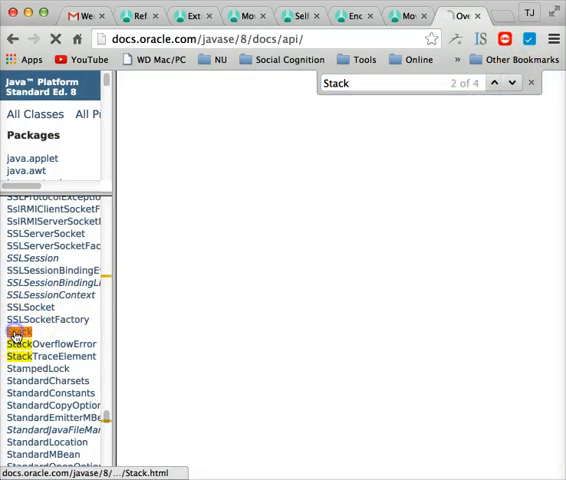
{"action": "left_click", "coordinate": [20, 332]}
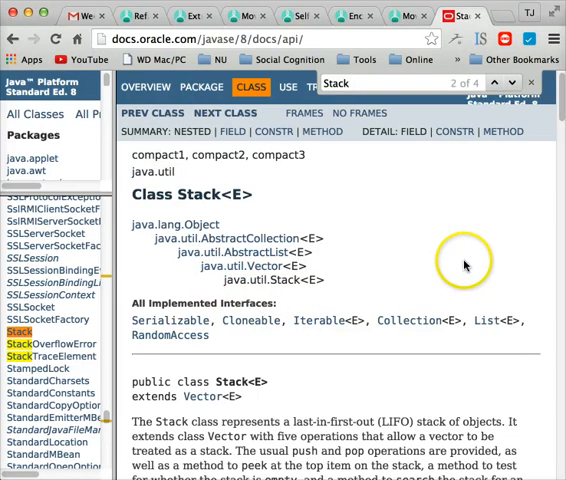
{"action": "mouse_move", "coordinate": [464, 264]}
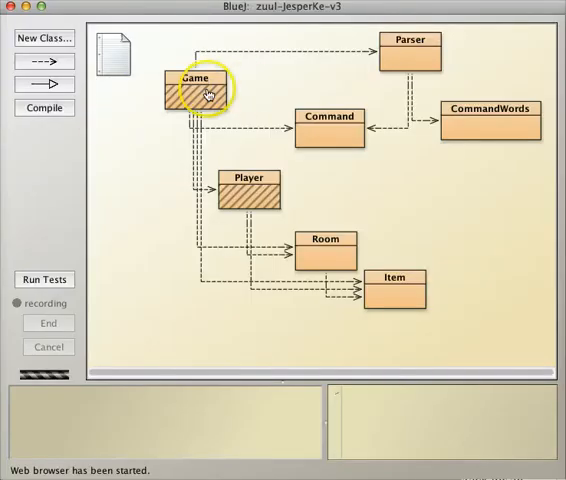
- Compile Player with its java.util.Stack roomHistory field and close the editor
{"action": "double_click", "coordinate": [196, 90]}
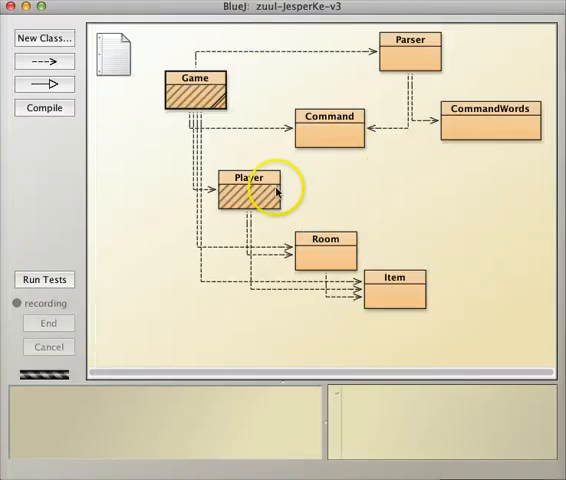
{"action": "double_click", "coordinate": [248, 196]}
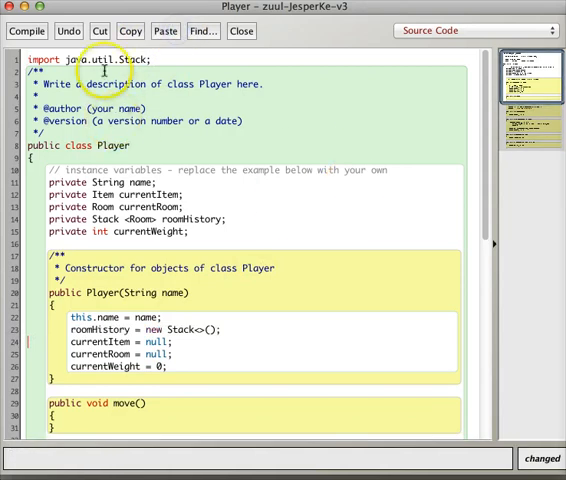
{"action": "left_click", "coordinate": [26, 32]}
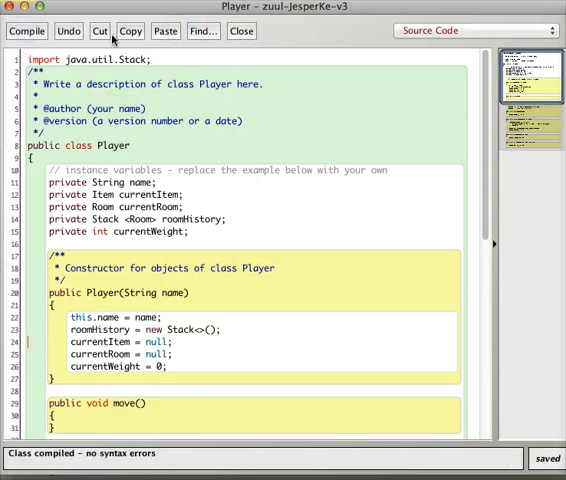
{"action": "left_click", "coordinate": [240, 32]}
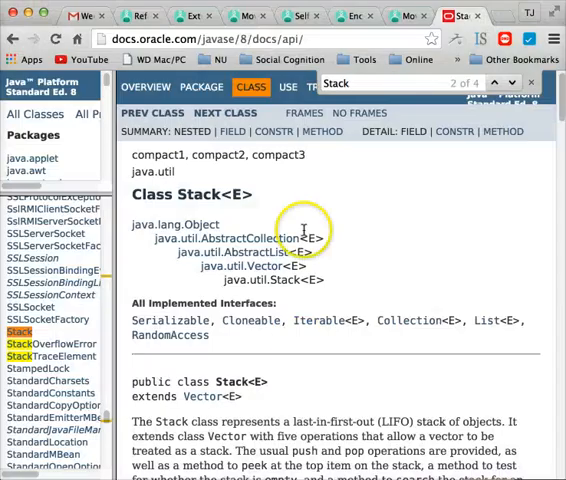
- Return to the sourcemaking Move Field page at the 'remove field from source class' step
{"action": "left_click", "coordinate": [248, 16]}
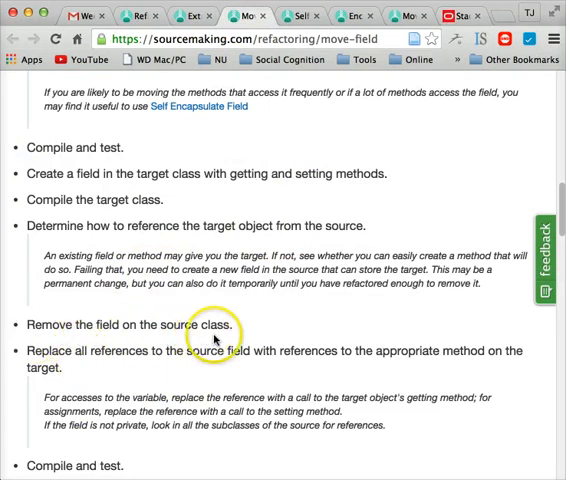
{"action": "mouse_move", "coordinate": [360, 364]}
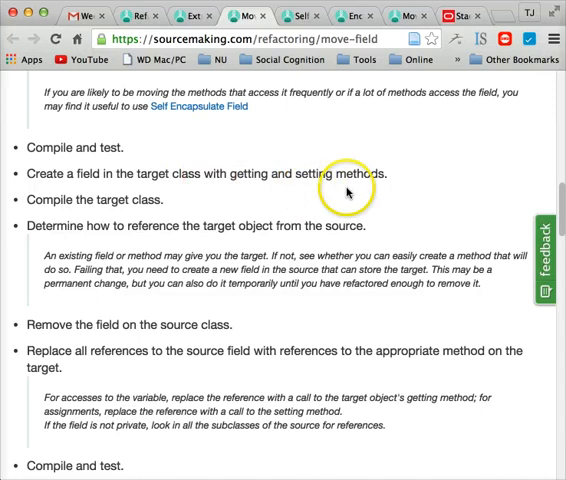
{"action": "mouse_move", "coordinate": [488, 380]}
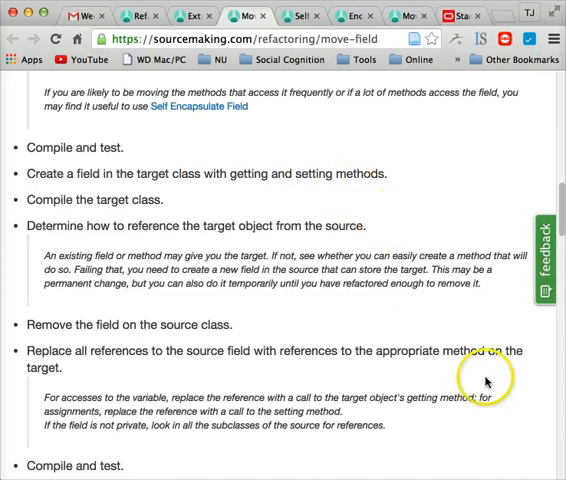
{"action": "mouse_move", "coordinate": [428, 334]}
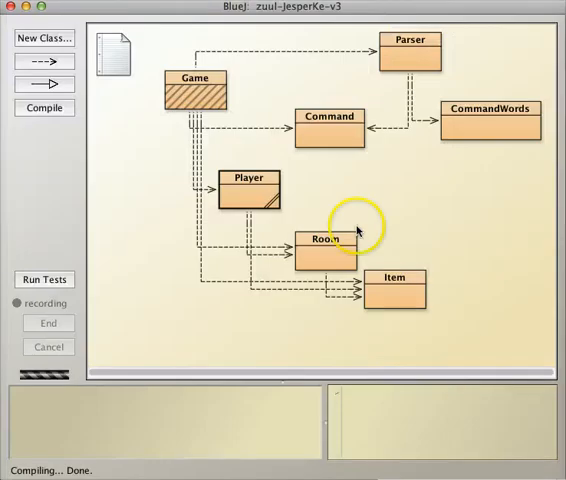
- Open Game and move to goRoom, doGoRoom and goBack with roomHistory highlighted
{"action": "double_click", "coordinate": [194, 90]}
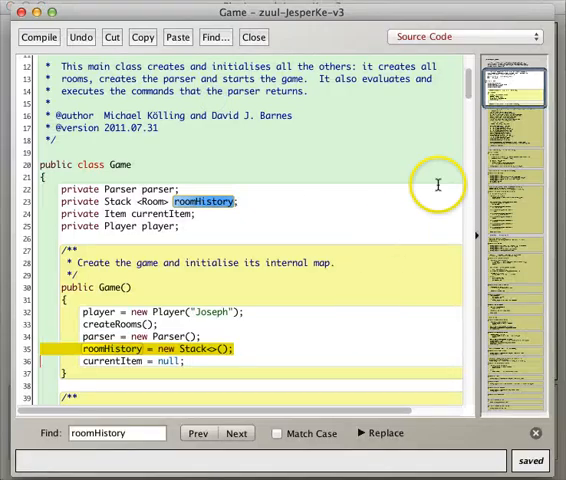
{"action": "scroll", "scroll_direction": "down", "scroll_amount": 3}
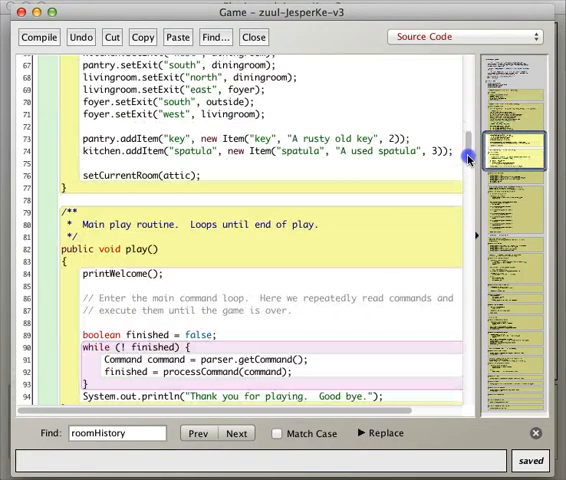
{"action": "scroll", "scroll_direction": "down", "scroll_amount": 3}
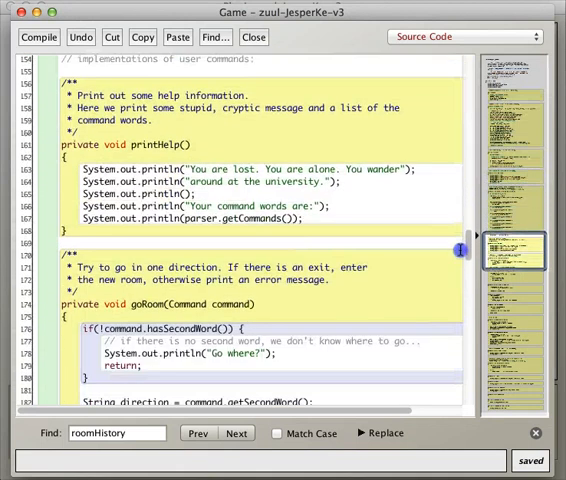
{"action": "left_click", "coordinate": [236, 432]}
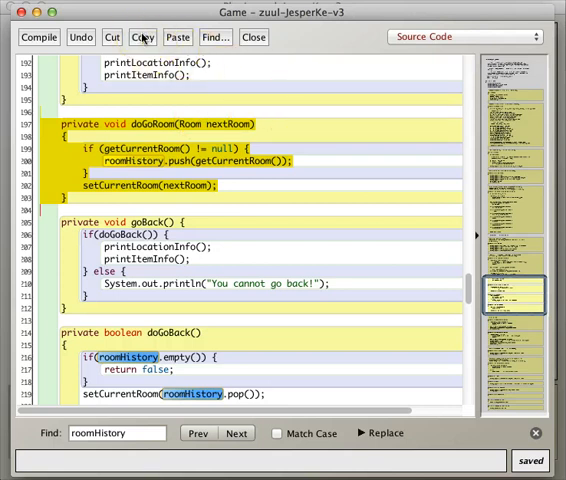
{"action": "mouse_move", "coordinate": [436, 262]}
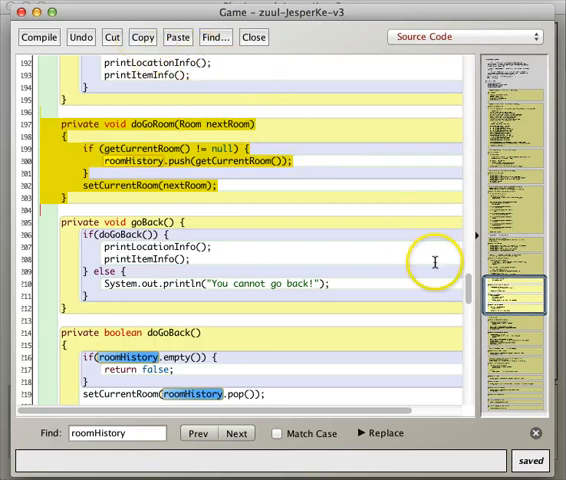
{"action": "mouse_move", "coordinate": [224, 94]}
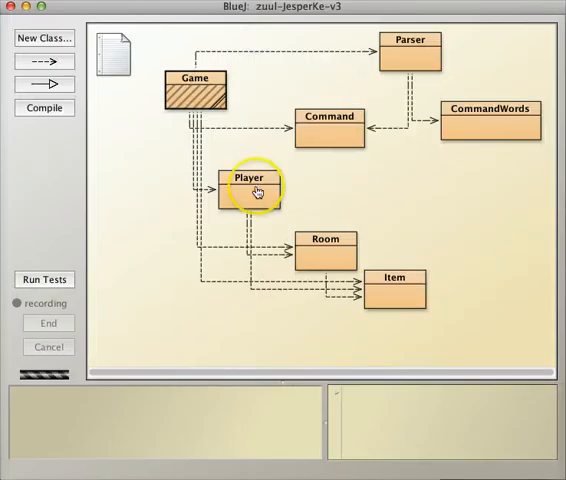
- Make Player's doGoRoom a public goRoom that pushes to roomHistory, and compile it
{"action": "double_click", "coordinate": [252, 188]}
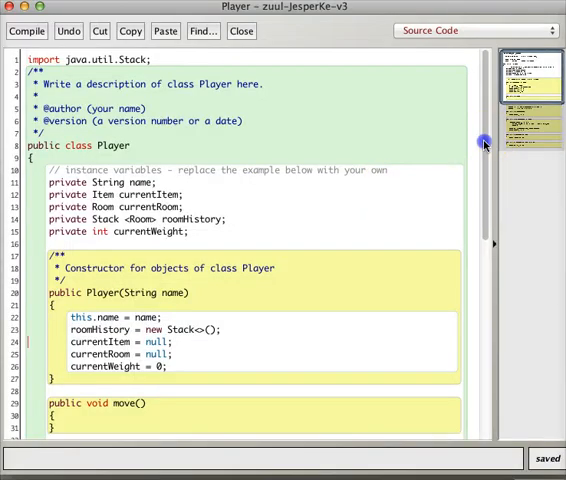
{"action": "scroll", "scroll_direction": "down", "scroll_amount": 3}
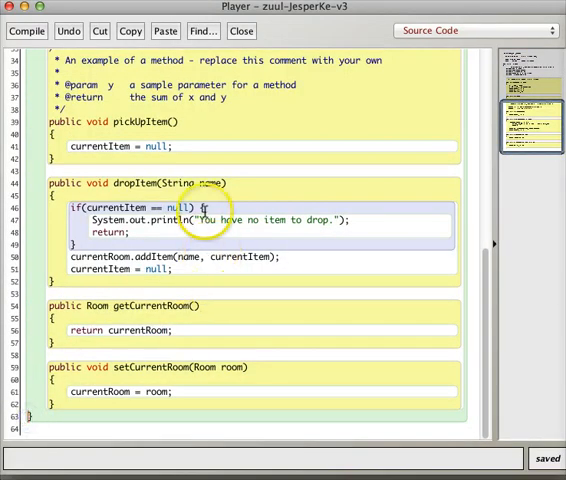
{"action": "scroll", "scroll_direction": "down", "scroll_amount": 3}
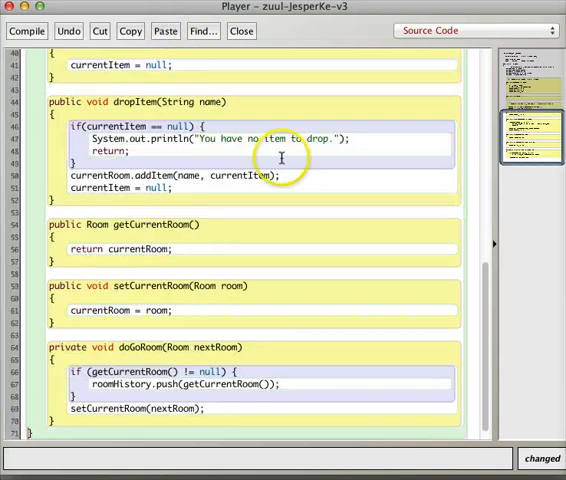
{"action": "mouse_move", "coordinate": [264, 324]}
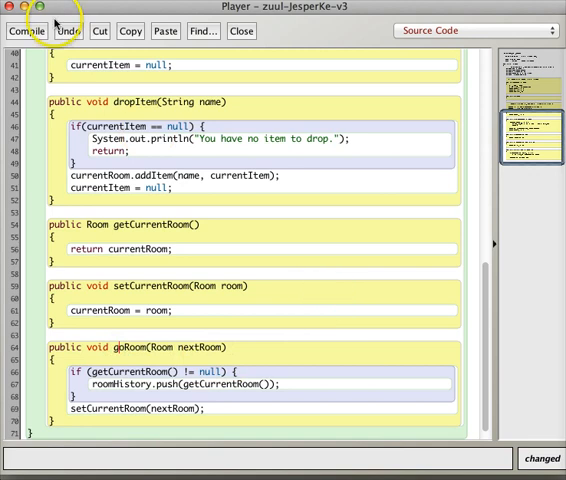
{"action": "left_click", "coordinate": [28, 30]}
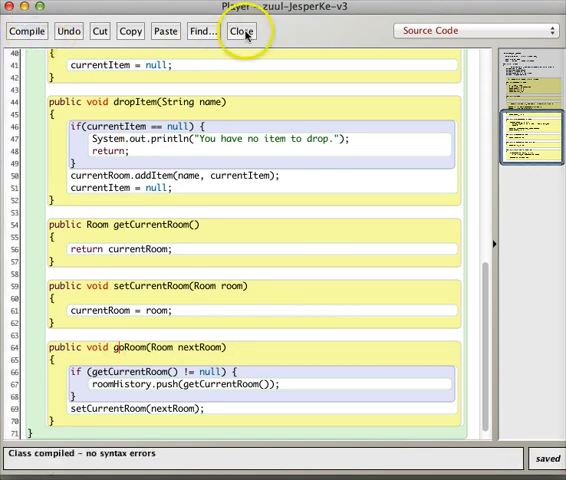
- Review Game's doGoBack logic as the model for Player's new method
{"action": "left_click", "coordinate": [242, 30]}
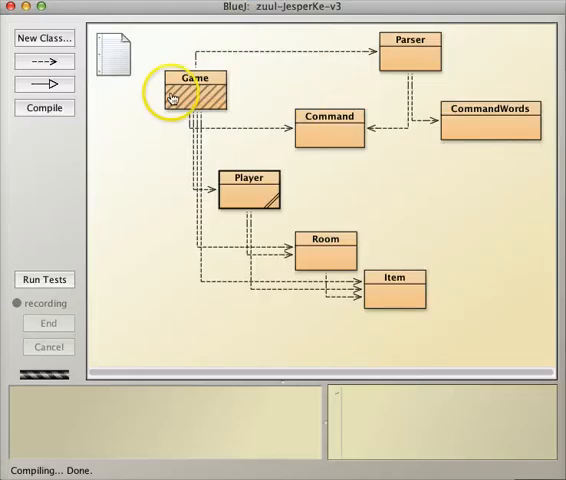
{"action": "double_click", "coordinate": [194, 96]}
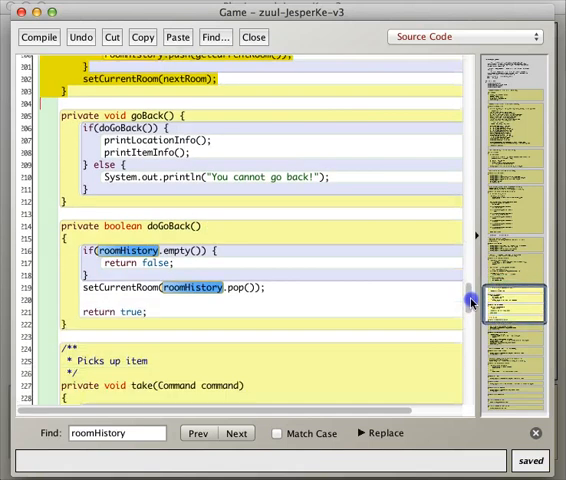
{"action": "scroll", "scroll_direction": "down", "scroll_amount": 3}
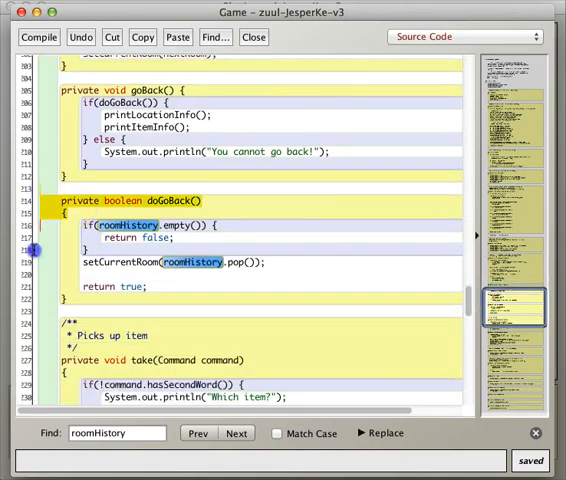
{"action": "left_click", "coordinate": [144, 36]}
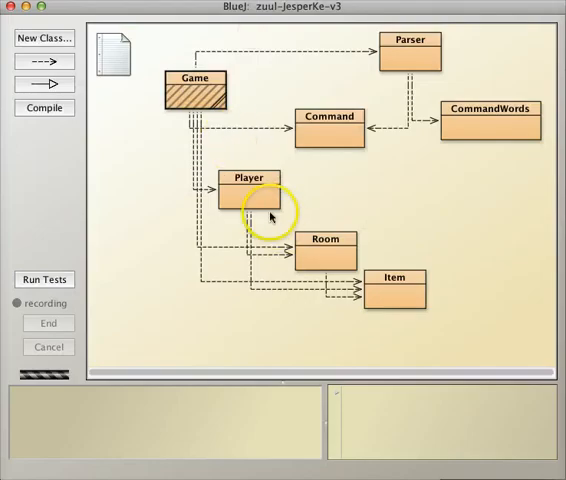
- Add public boolean goBack() popping roomHistory to Player and compile it cleanly
{"action": "double_click", "coordinate": [248, 192]}
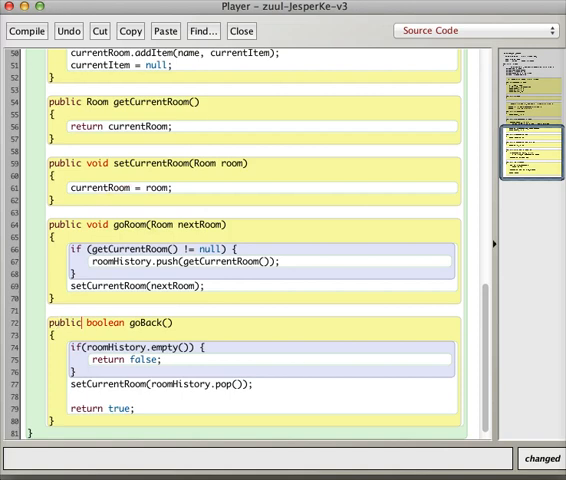
{"action": "left_click", "coordinate": [28, 30]}
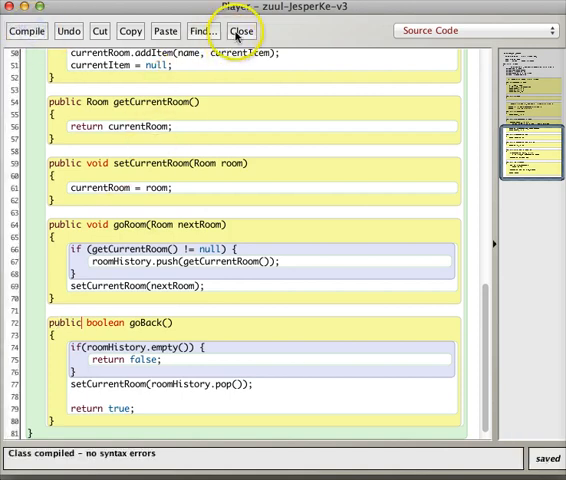
{"action": "left_click", "coordinate": [242, 32]}
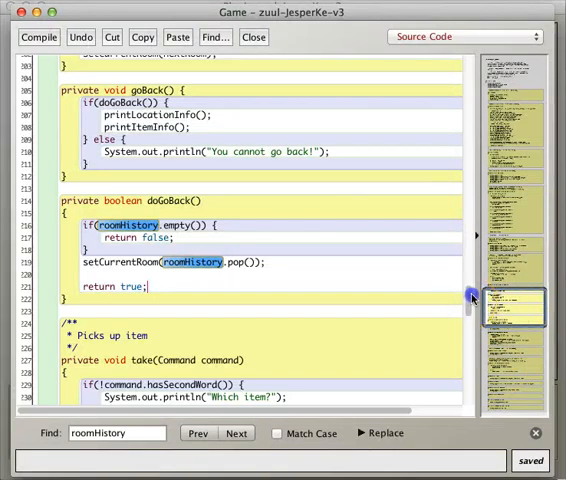
- Compile Game, then delete the roomHistory = new Stack<>() line flagged as unknown symbol
{"action": "left_click", "coordinate": [236, 432]}
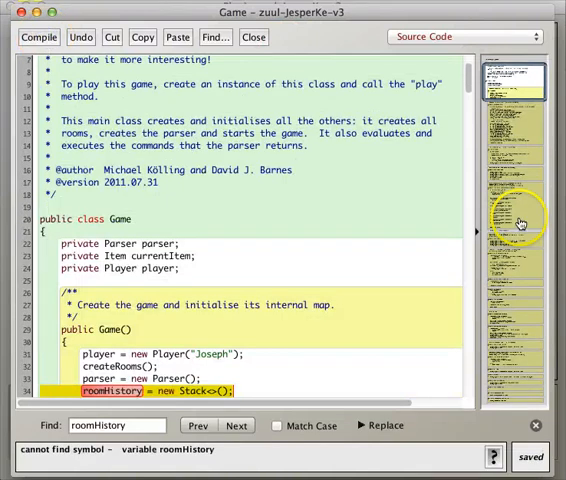
{"action": "scroll", "scroll_direction": "down", "scroll_amount": 3}
{"action": "type", "text": "currentItem = null;"}
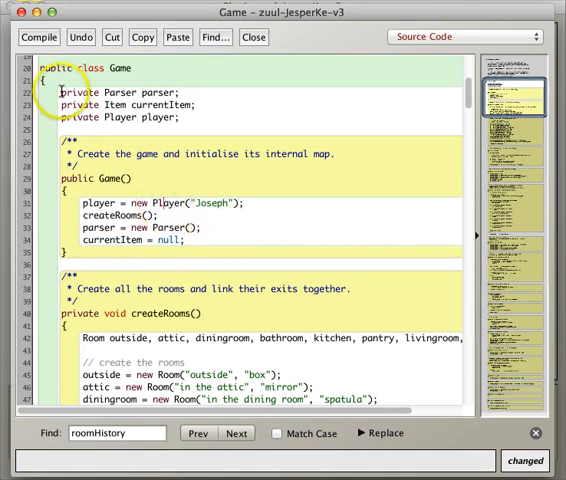
{"action": "left_click", "coordinate": [38, 36]}
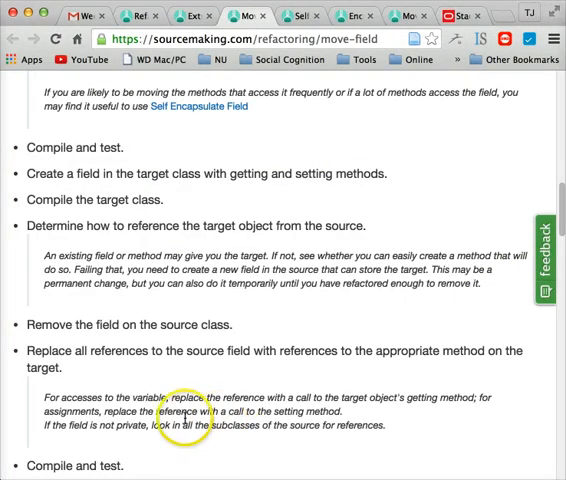
{"action": "mouse_move", "coordinate": [184, 438]}
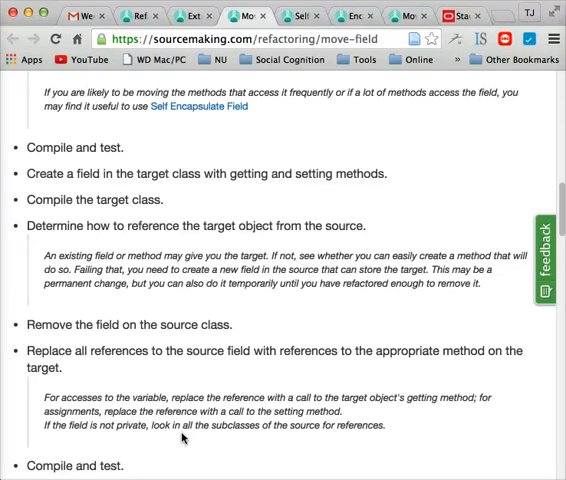
{"action": "mouse_move", "coordinate": [182, 438]}
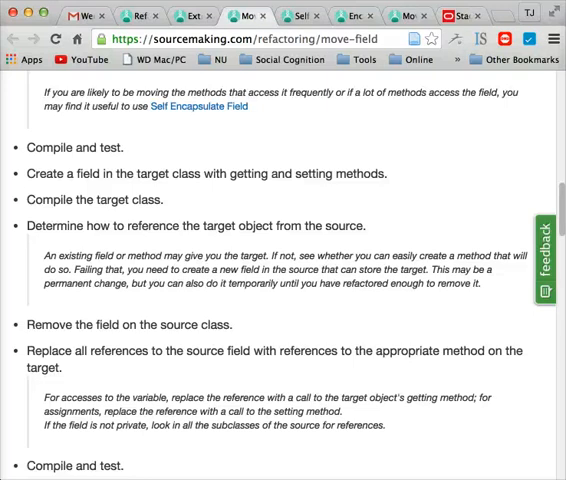
- Read the Move Method refactoring steps, then begin rewriting Game's doGoRoom as a player call
{"action": "left_click", "coordinate": [290, 12]}
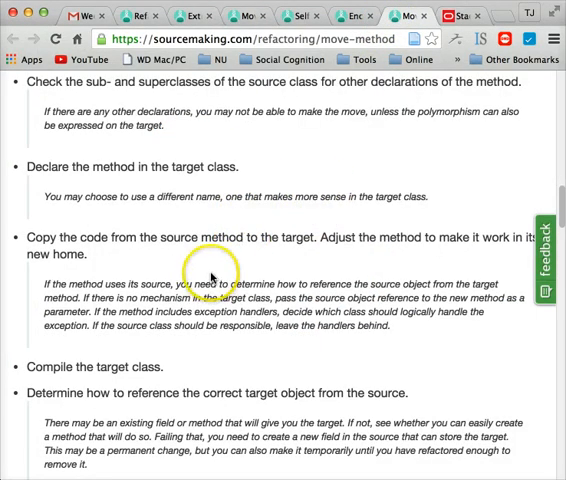
{"action": "mouse_move", "coordinate": [264, 338]}
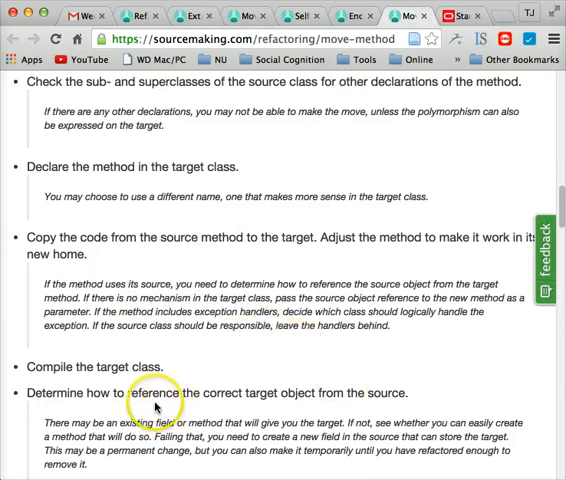
{"action": "mouse_move", "coordinate": [288, 348]}
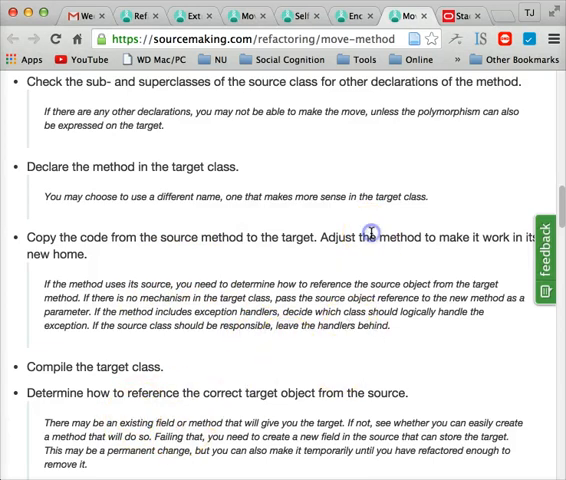
{"action": "type", "text": "de"}
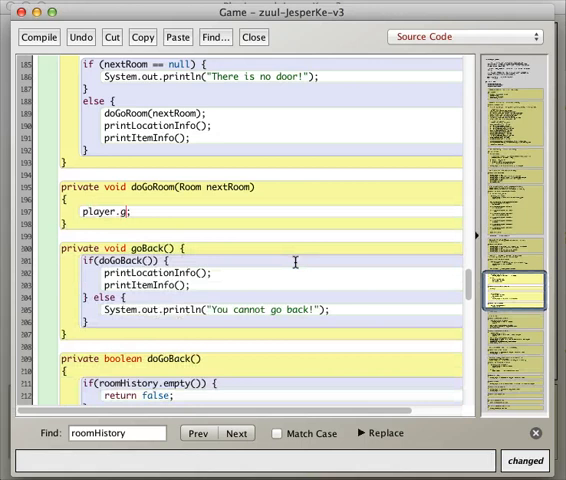
- Reduce doGoRoom's body to the single delegating call player.goRoom(nextRoom)
{"action": "type", "text": "oT"}
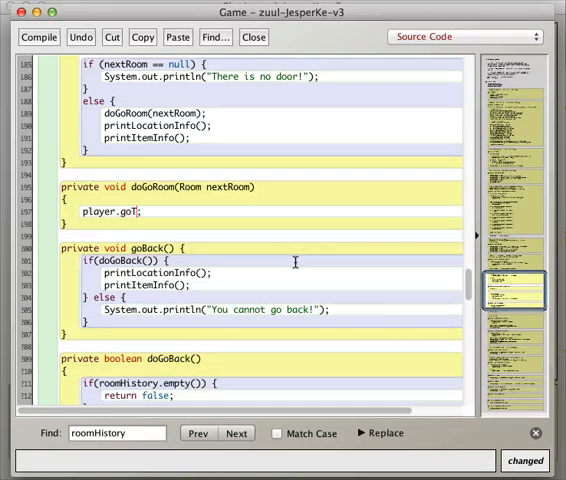
{"action": "type", "text": "R"}
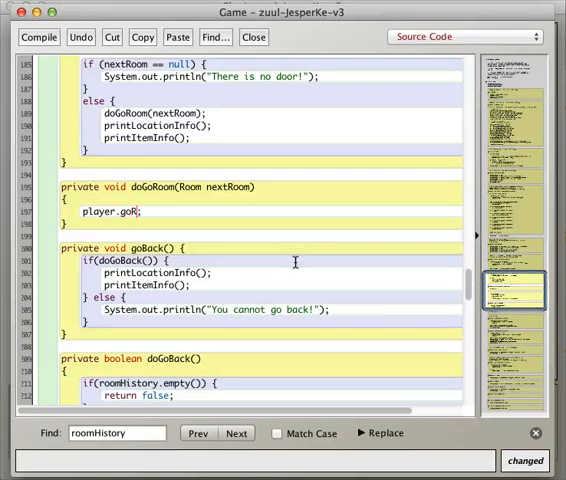
{"action": "type", "text": "oom(nextRoom"}
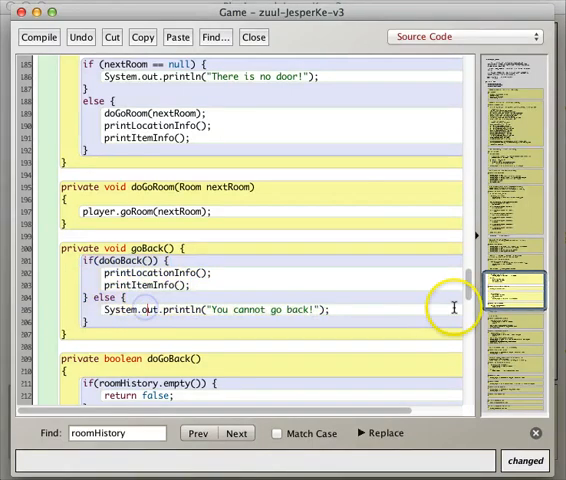
- Reduce doGoBack to return player.goBack() and compile the Game class
{"action": "scroll", "scroll_direction": "down", "scroll_amount": 3}
{"action": "type", "text": "return p"}
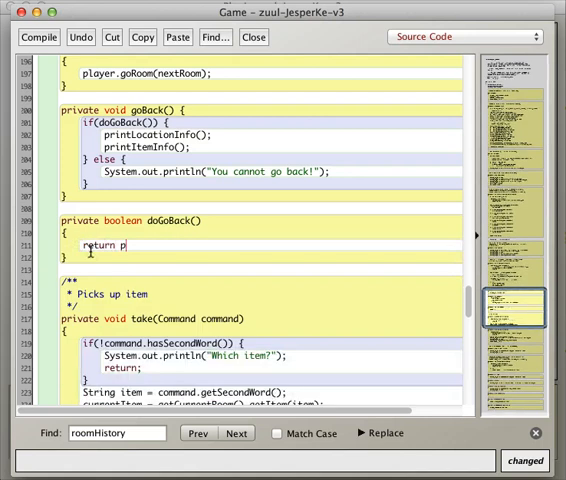
{"action": "type", "text": "layer."}
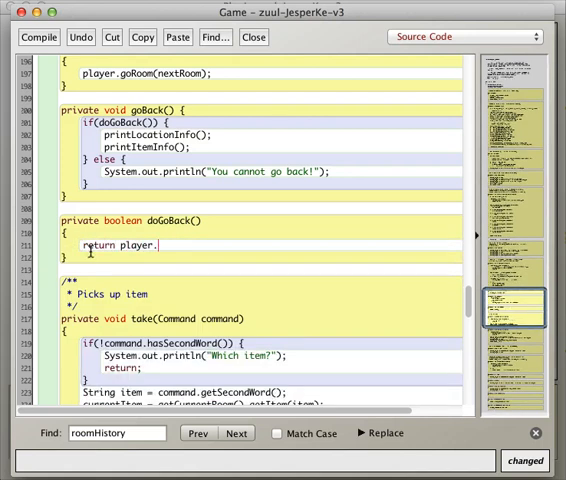
{"action": "type", "text": "goBack()"}
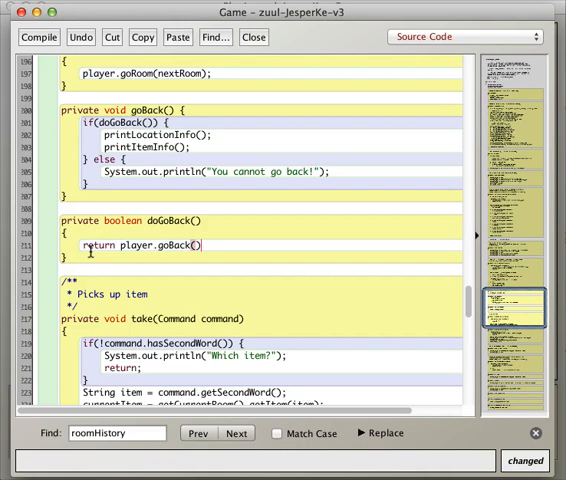
{"action": "mouse_move", "coordinate": [446, 294]}
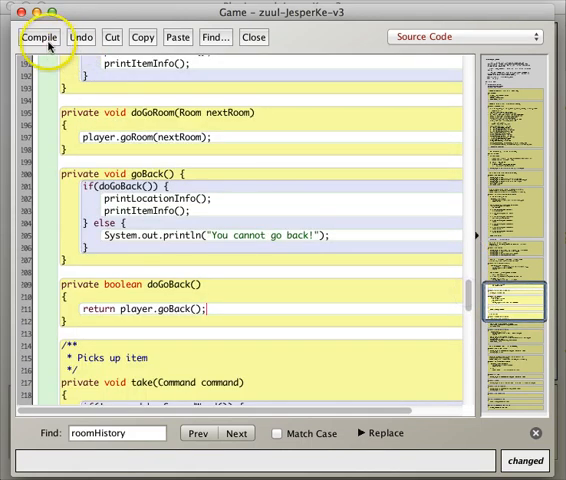
{"action": "left_click", "coordinate": [38, 36]}
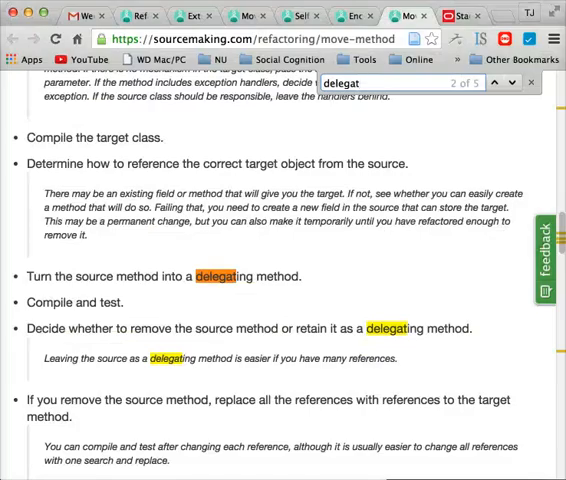
{"action": "mouse_move", "coordinate": [56, 336]}
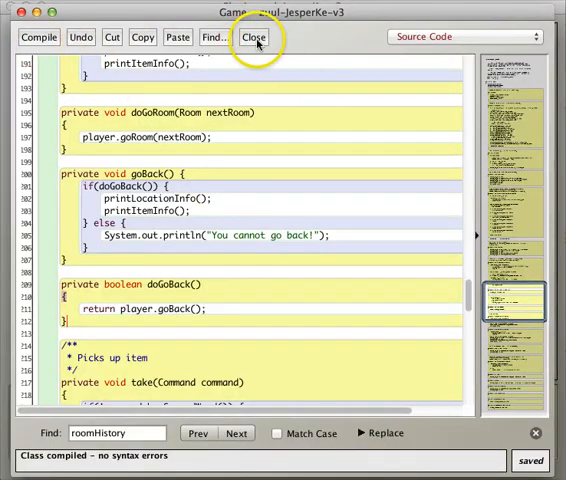
- Create a new Game instance game1 and start its play() method
{"action": "left_click", "coordinate": [252, 36]}
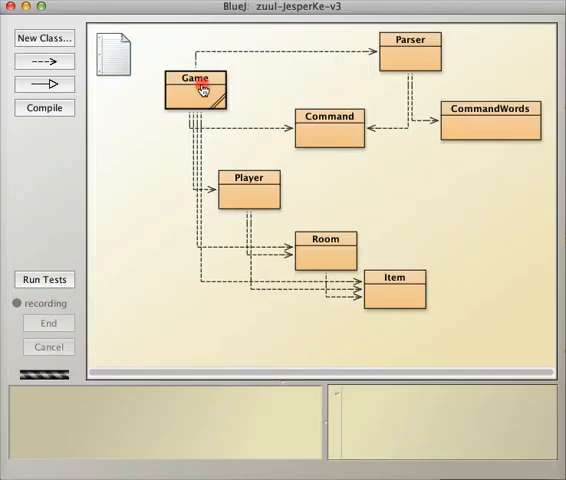
{"action": "left_click", "coordinate": [196, 90]}
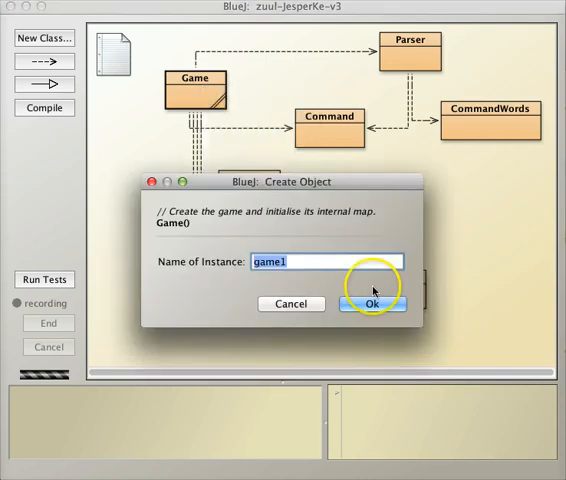
{"action": "left_click", "coordinate": [372, 304]}
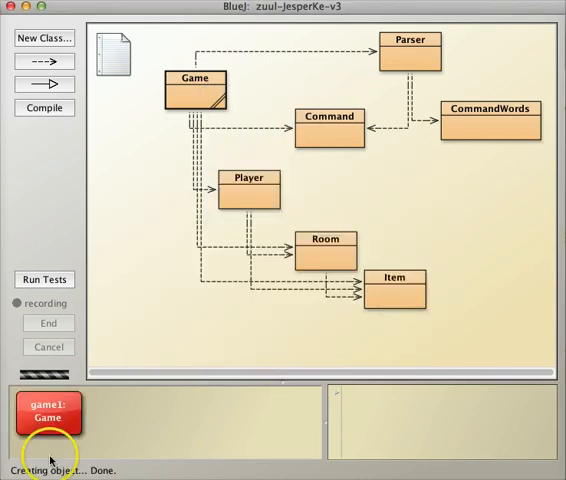
{"action": "right_click", "coordinate": [44, 412]}
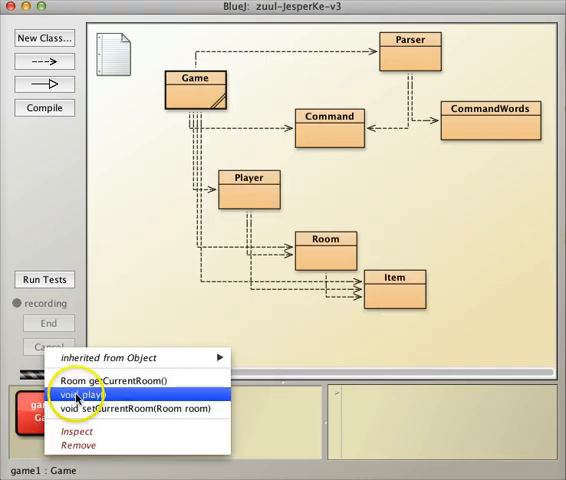
{"action": "left_click", "coordinate": [84, 396]}
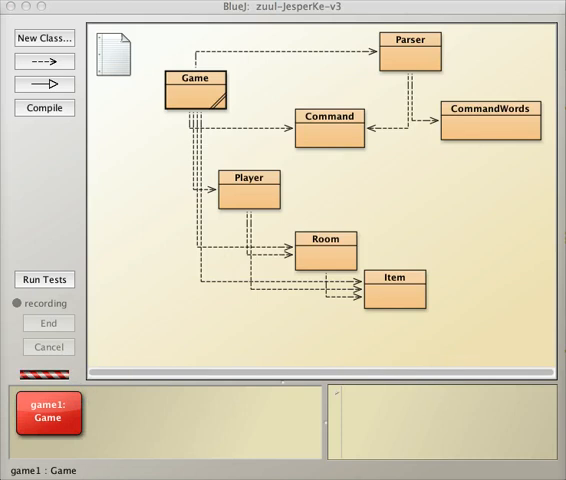
- Play through go north, go south and back commands until 'You cannot go back!', then quit
{"action": "type", "text": "go east"}
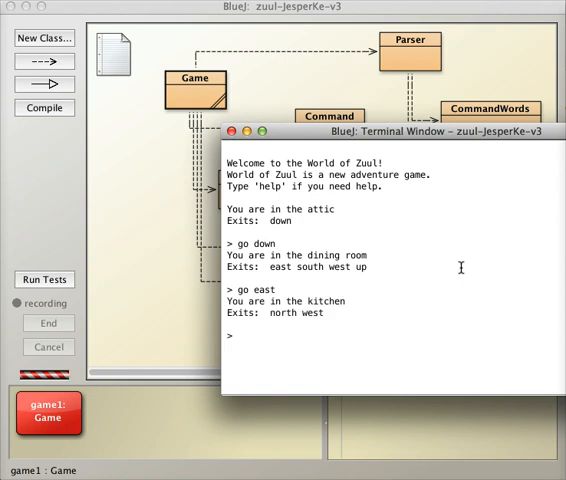
{"action": "type", "text": "go north"}
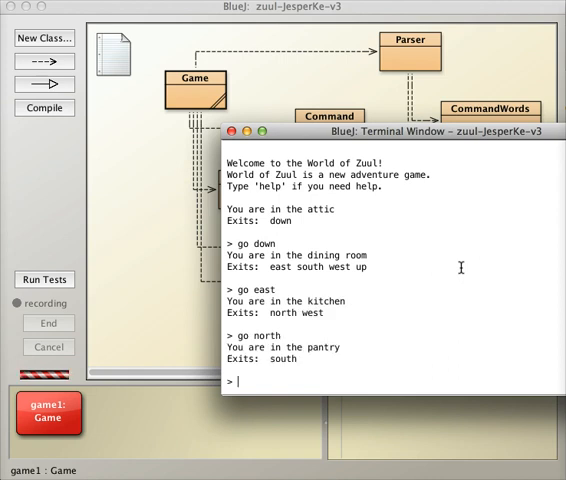
{"action": "type", "text": "go south"}
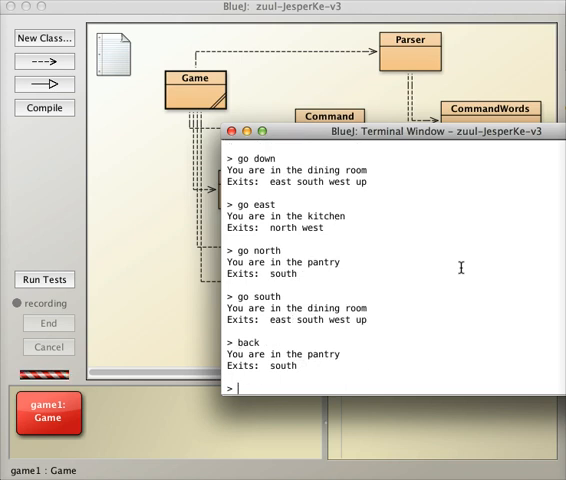
{"action": "type", "text": "ab"}
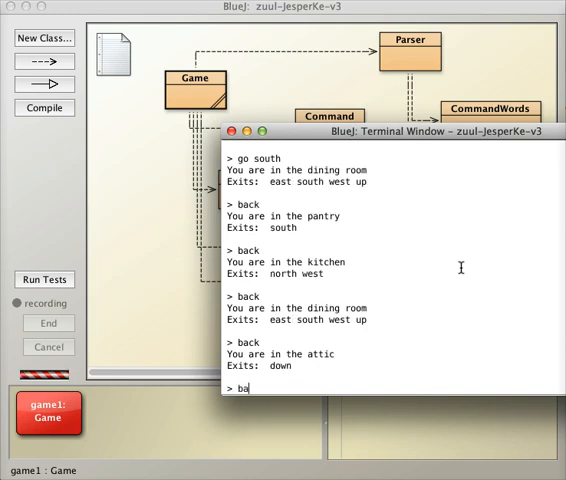
{"action": "key", "text": "Return"}
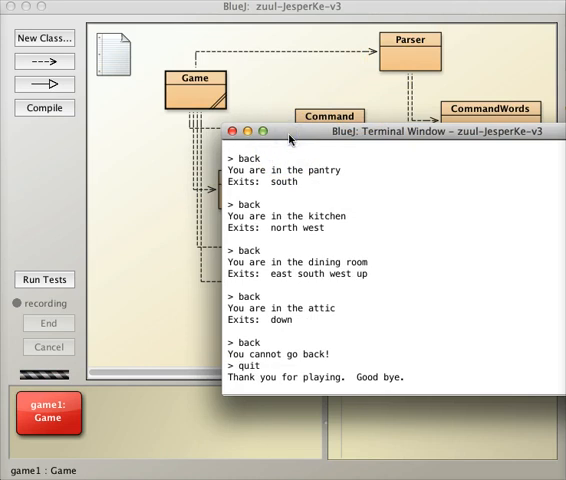
- Switch to the Chrome tab with the sourcemaking Move Method refactoring page
{"action": "left_click", "coordinate": [232, 132]}
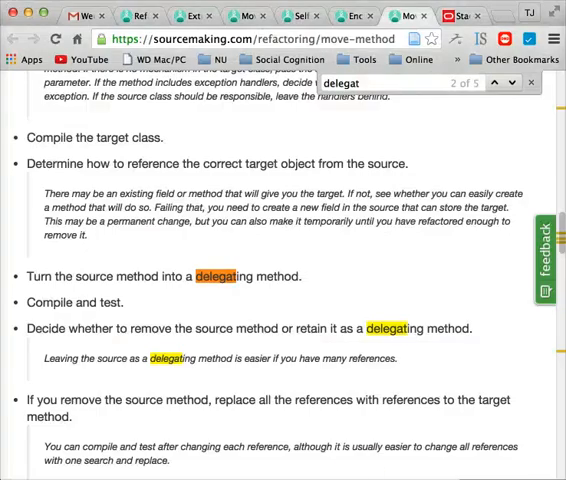
{"action": "mouse_move", "coordinate": [110, 350]}
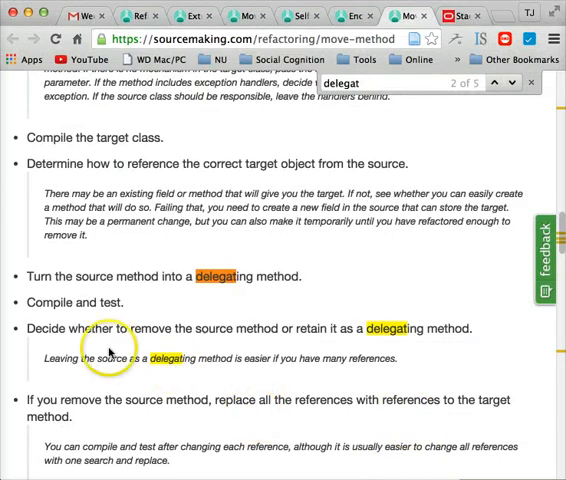
{"action": "mouse_move", "coordinate": [304, 344]}
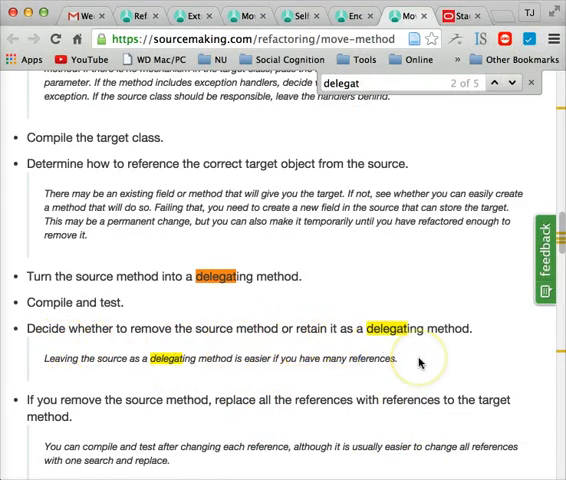
{"action": "mouse_move", "coordinate": [420, 362]}
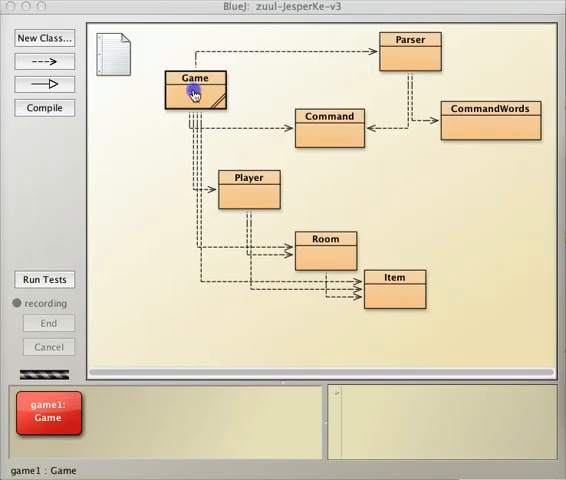
- Delete the doGoRoom helper so the go command calls player.goRoom(nextRoom) directly, and compile Game
{"action": "double_click", "coordinate": [194, 90]}
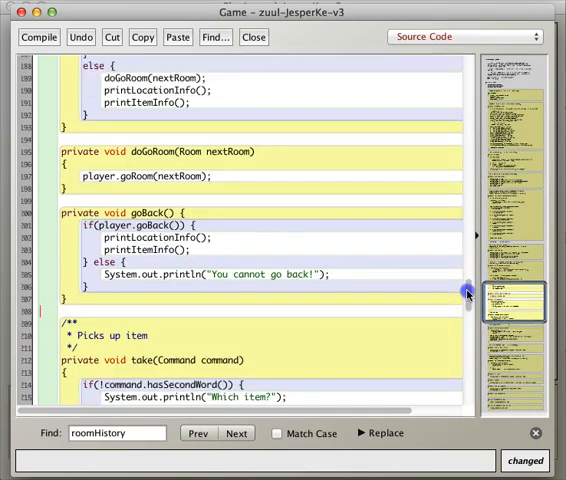
{"action": "scroll", "scroll_direction": "up", "scroll_amount": 3}
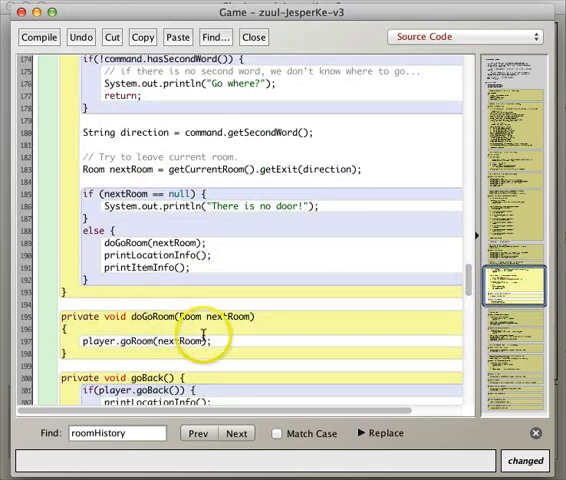
{"action": "double_click", "coordinate": [176, 340]}
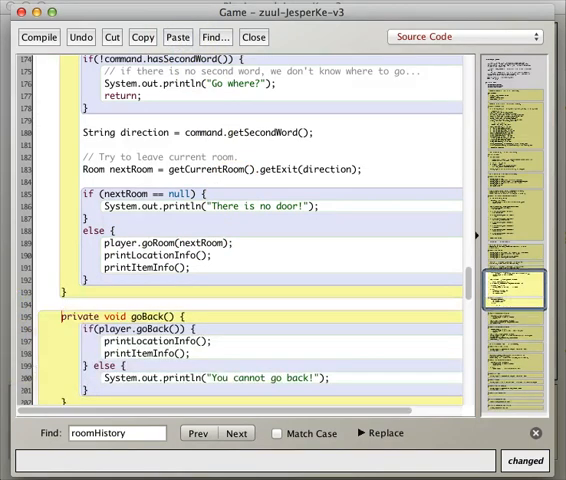
{"action": "left_click", "coordinate": [38, 36]}
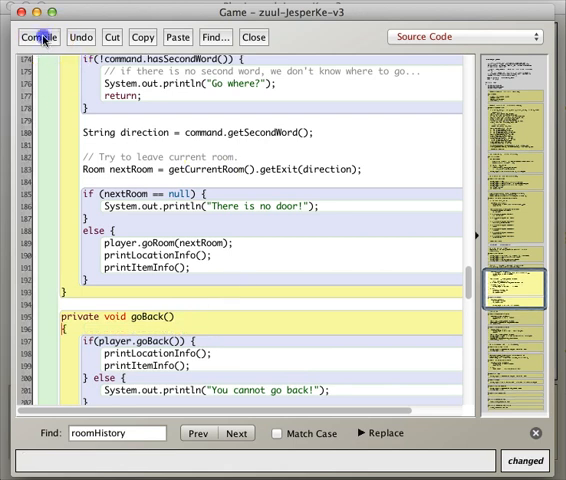
{"action": "left_click", "coordinate": [38, 36]}
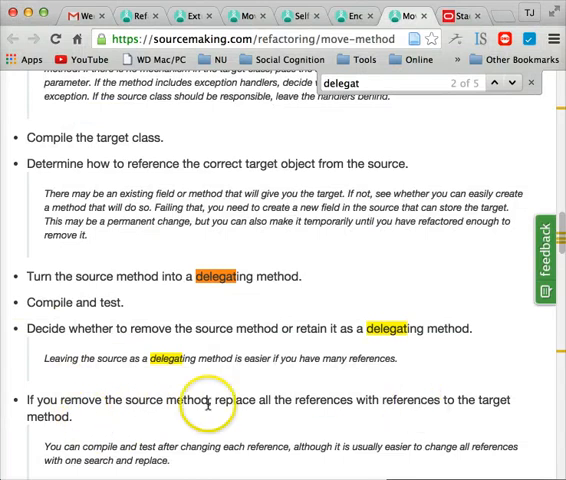
{"action": "mouse_move", "coordinate": [356, 420]}
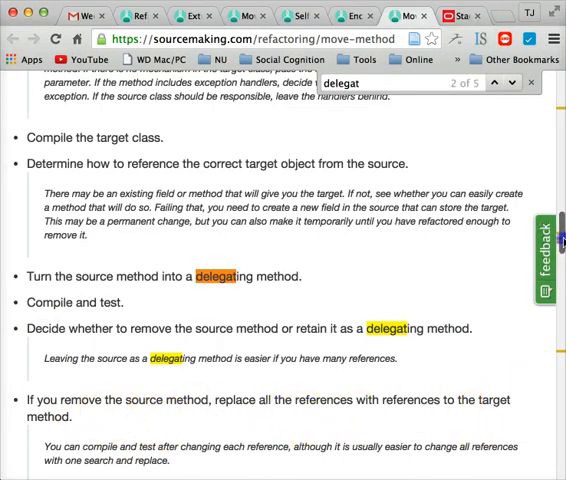
- Scroll the Move Method page down to the step on replacing references to the source method
{"action": "scroll", "scroll_direction": "down", "scroll_amount": 3}
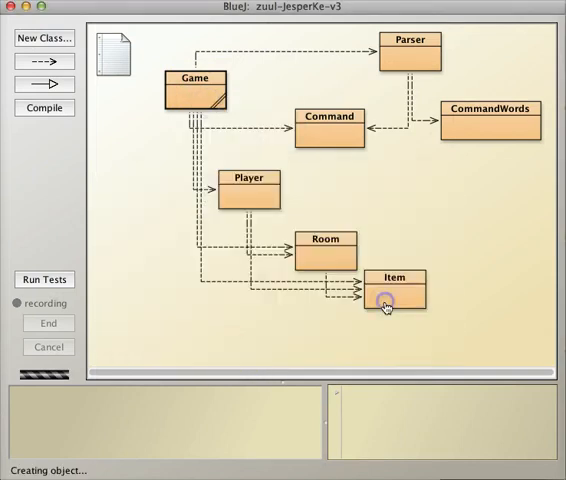
- Play a fresh game1 with go down, go east, go north and back until 'You cannot go back!', then quit
{"action": "right_click", "coordinate": [44, 412]}
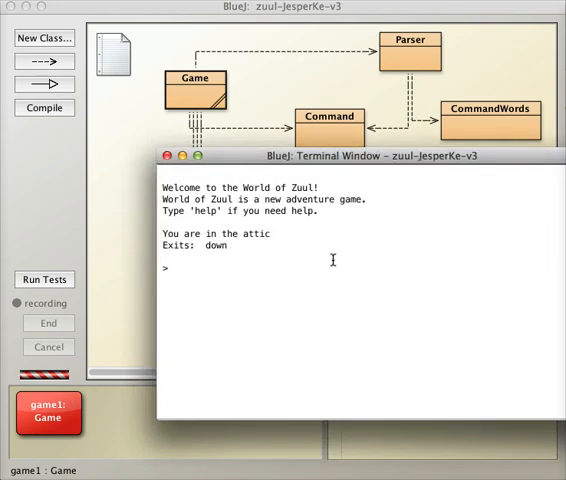
{"action": "type", "text": "go down"}
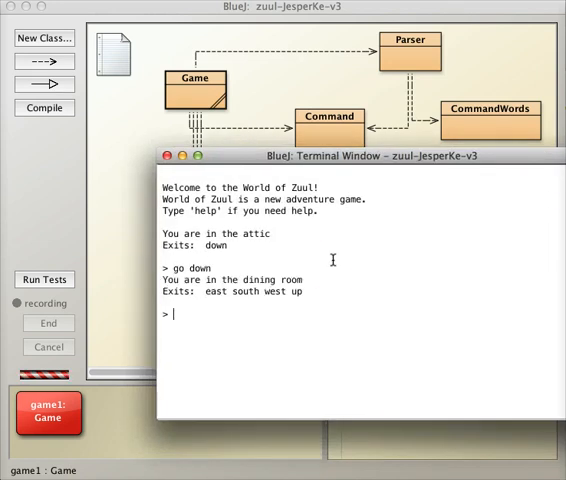
{"action": "type", "text": "g"}
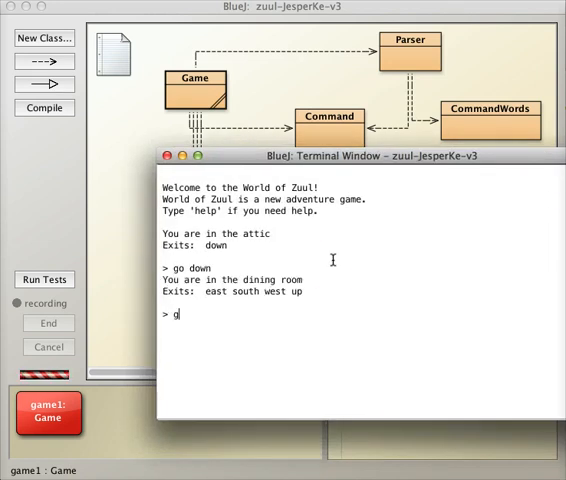
{"action": "type", "text": "o east"}
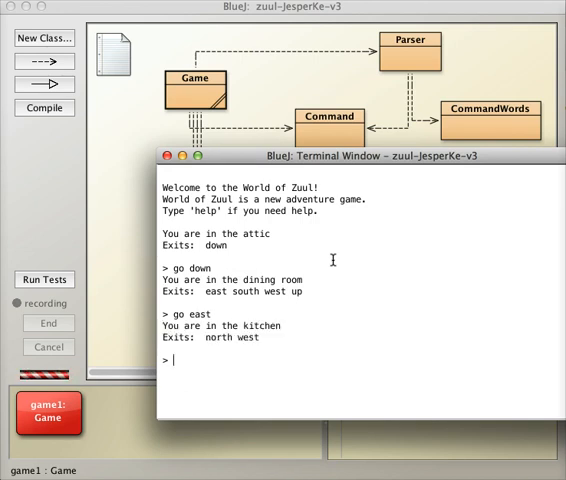
{"action": "type", "text": "go north"}
{"action": "type", "text": "quit"}
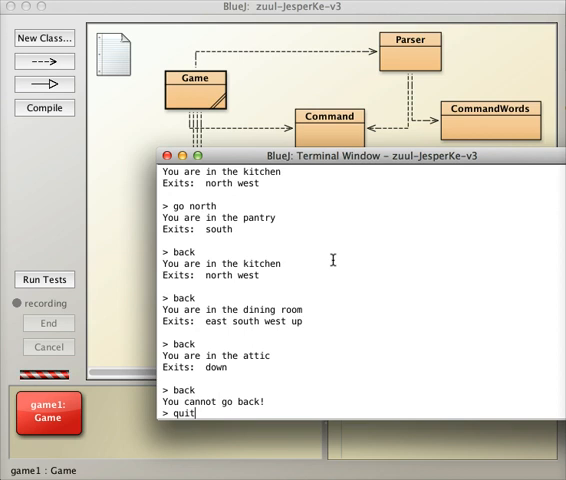
{"action": "key", "text": "Return"}
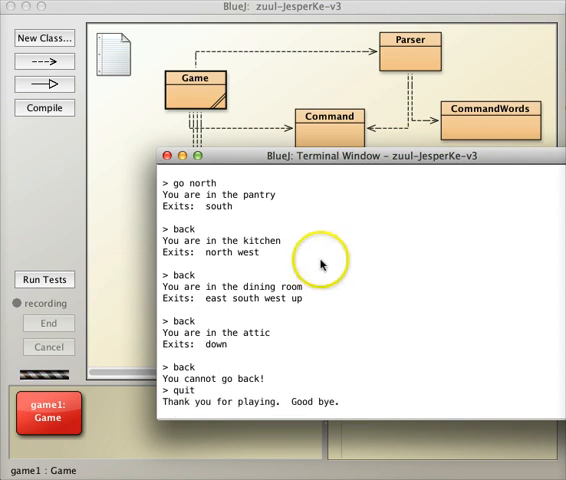
{"action": "mouse_move", "coordinate": [398, 274]}
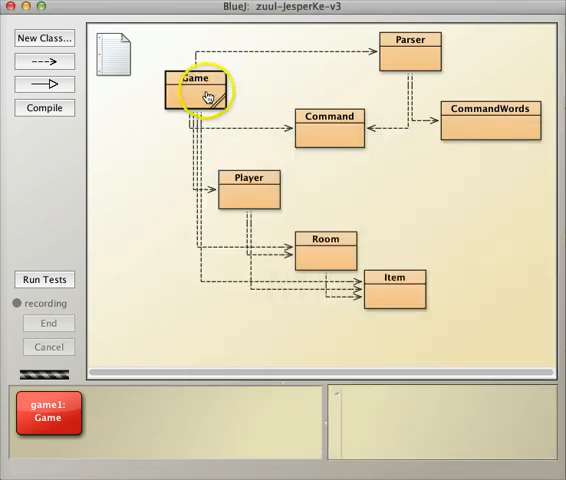
{"action": "double_click", "coordinate": [200, 88]}
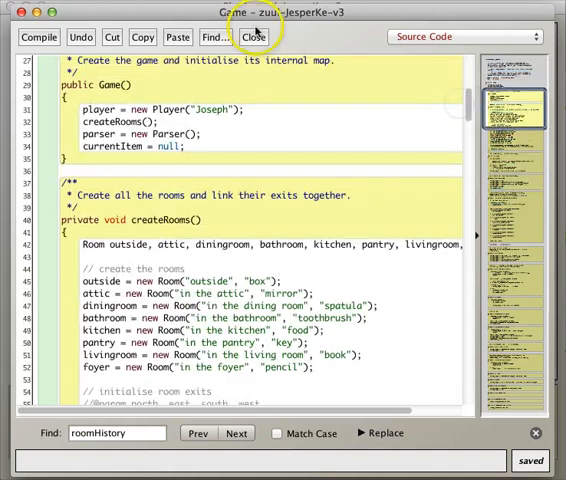
{"action": "left_click", "coordinate": [254, 36]}
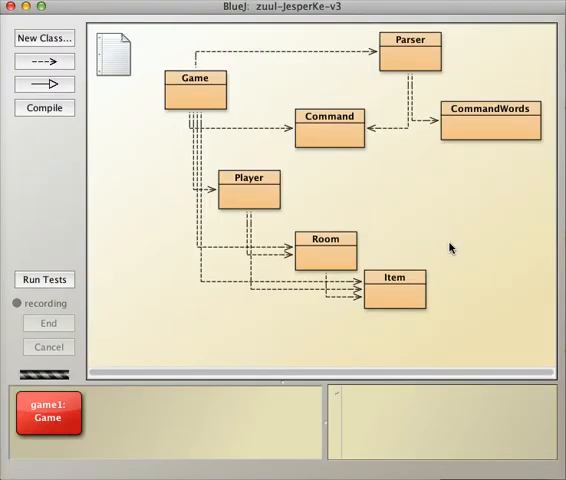